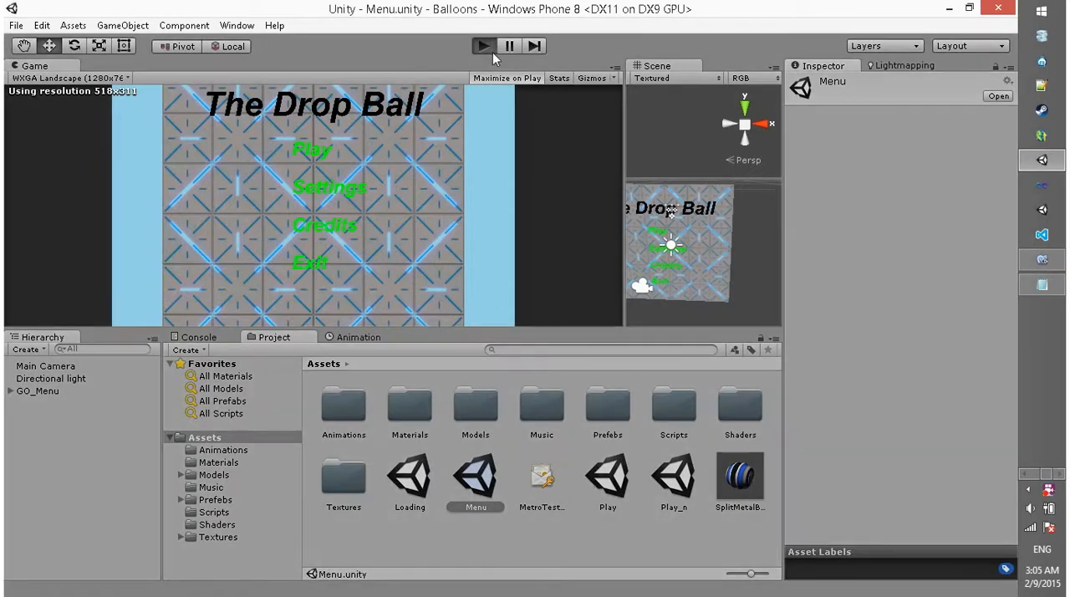
# - Enter Play mode so The Drop Ball main menu runs maximized in the editor
pyautogui.click(482, 47)
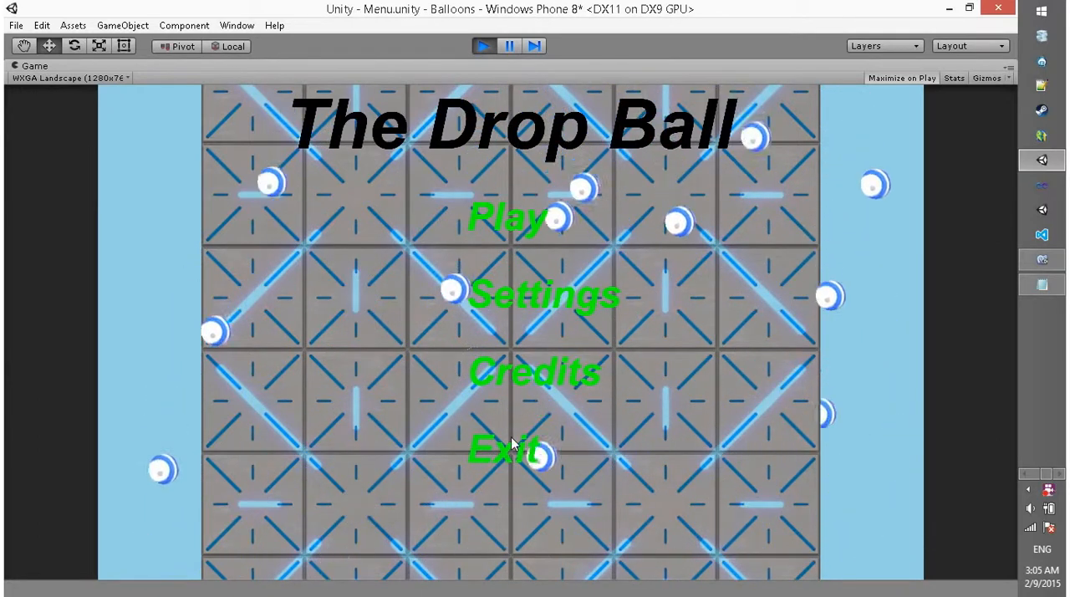
# - Play a round from the main menu, pause it, exit to the menu and start a new round
pyautogui.click(505, 215)
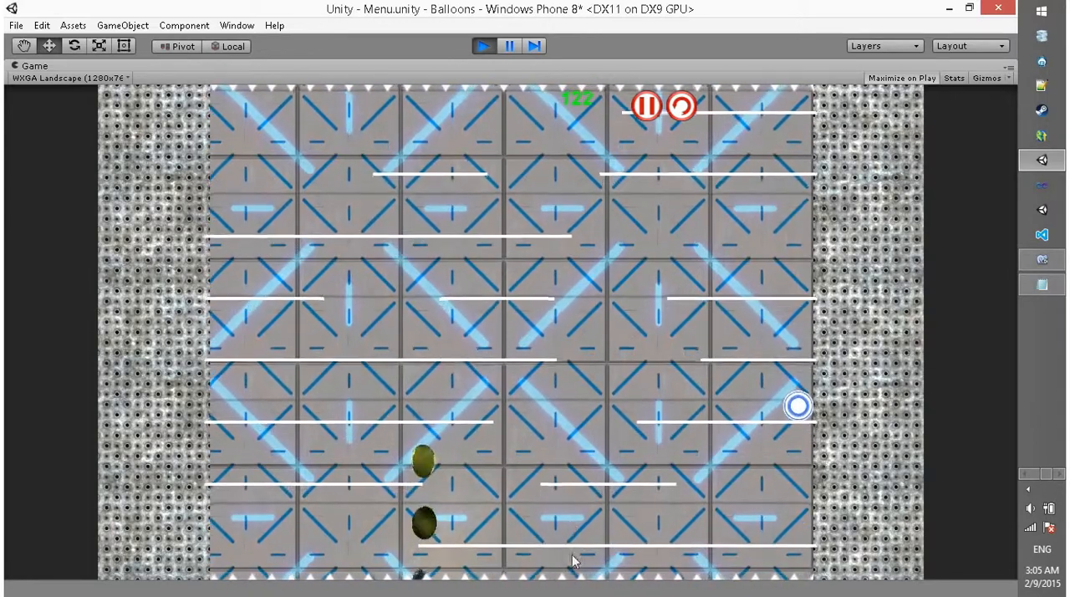
pyautogui.click(645, 107)
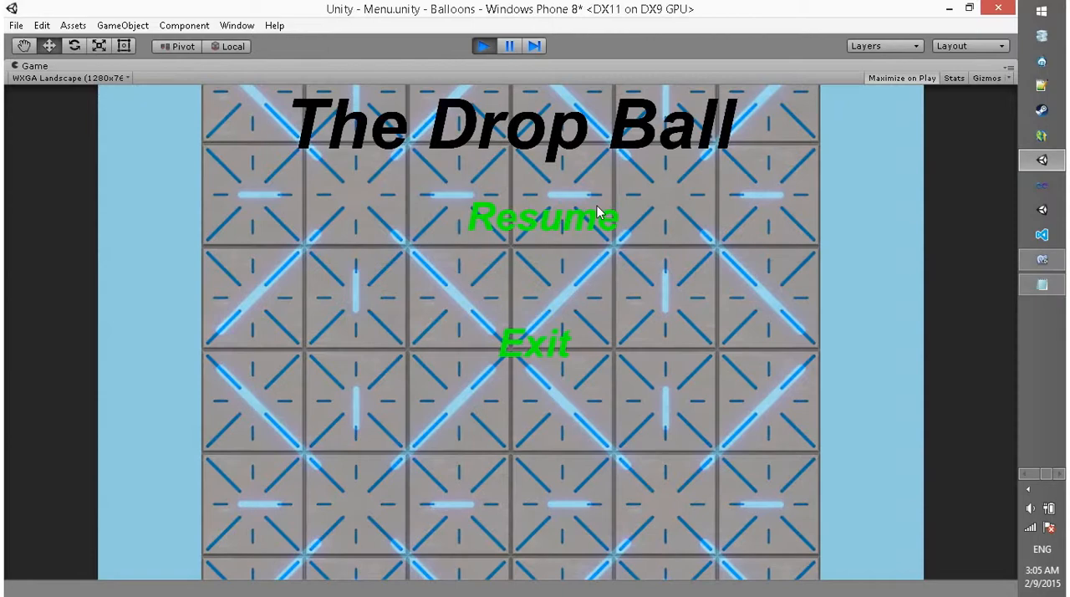
pyautogui.click(542, 216)
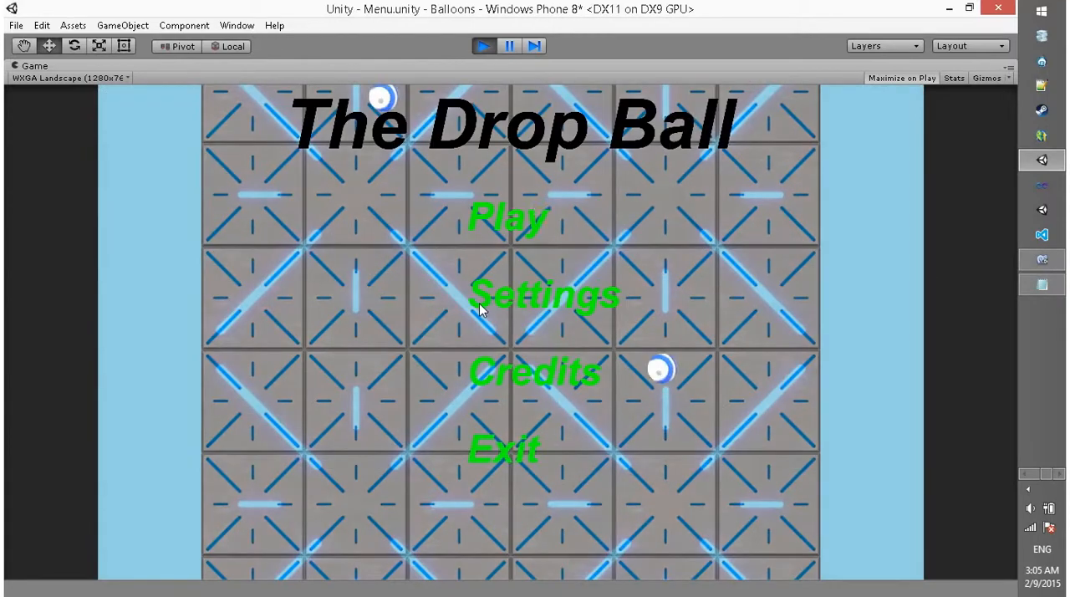
pyautogui.click(508, 216)
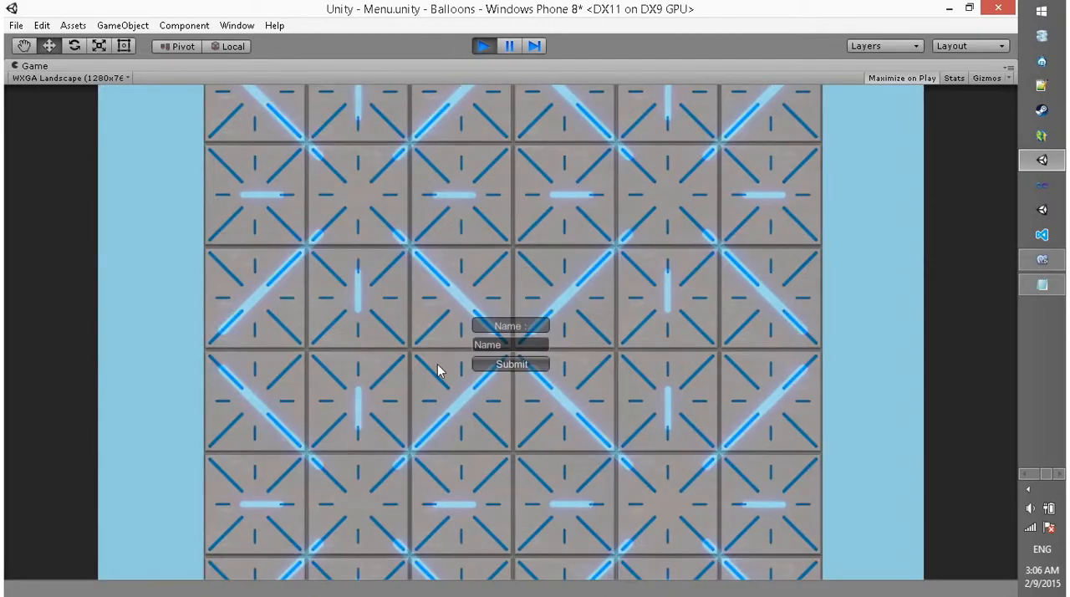
# - Enter the player name 'Mayan' on the end-of-game screen and submit it
pyautogui.click(510, 345)
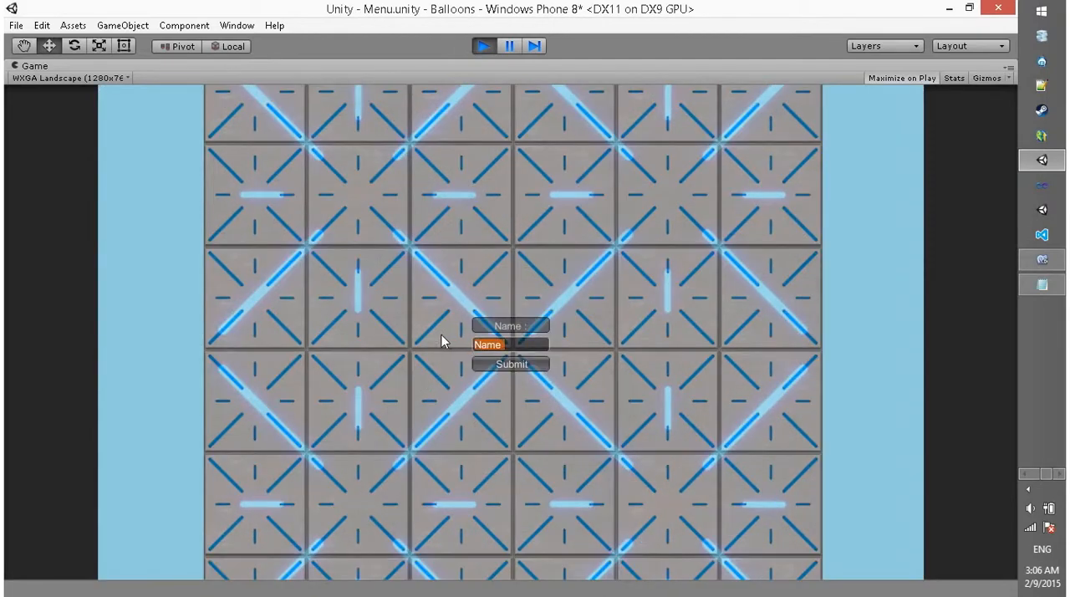
pyautogui.write('Mayank Sanghvi')
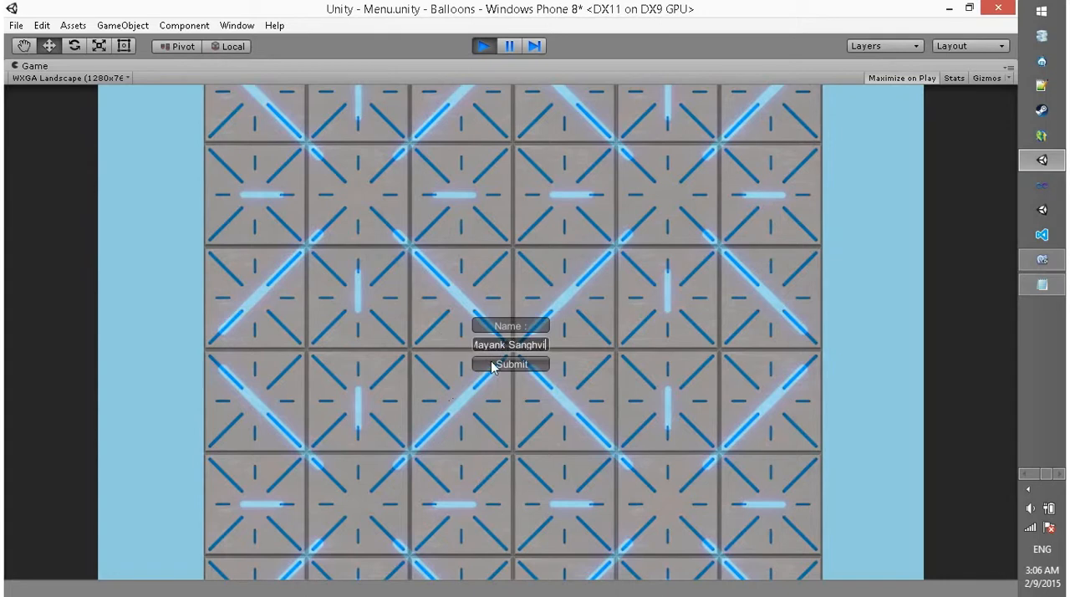
pyautogui.click(512, 363)
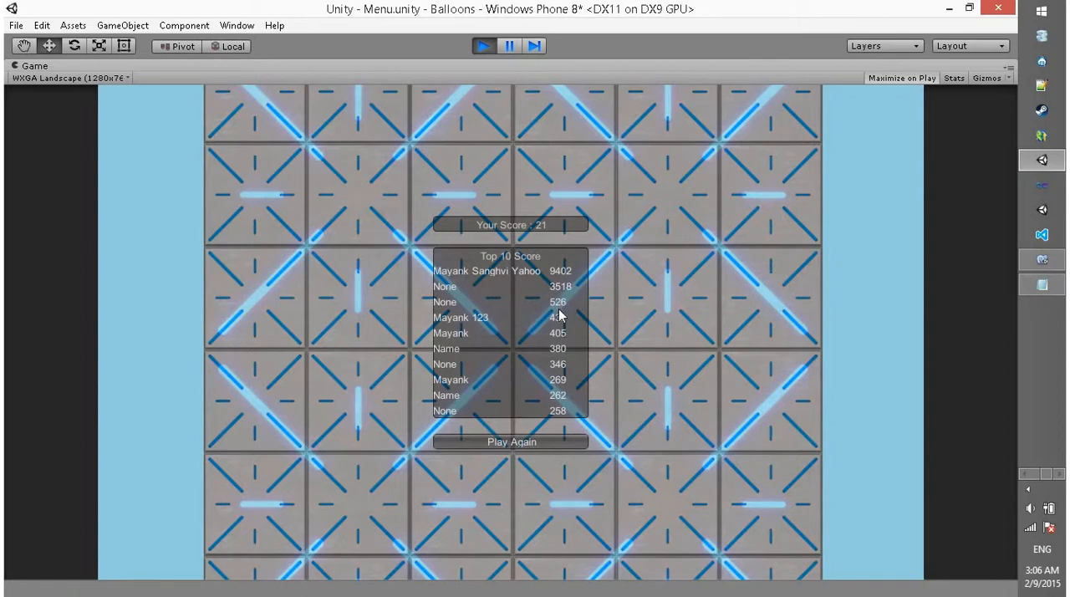
pyautogui.moveTo(558, 329)
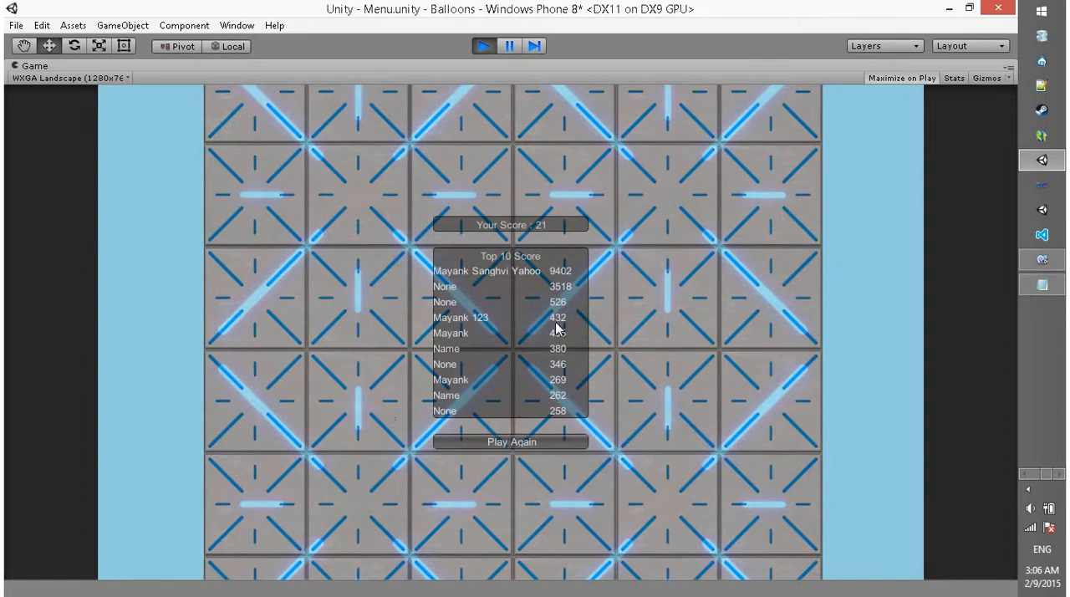